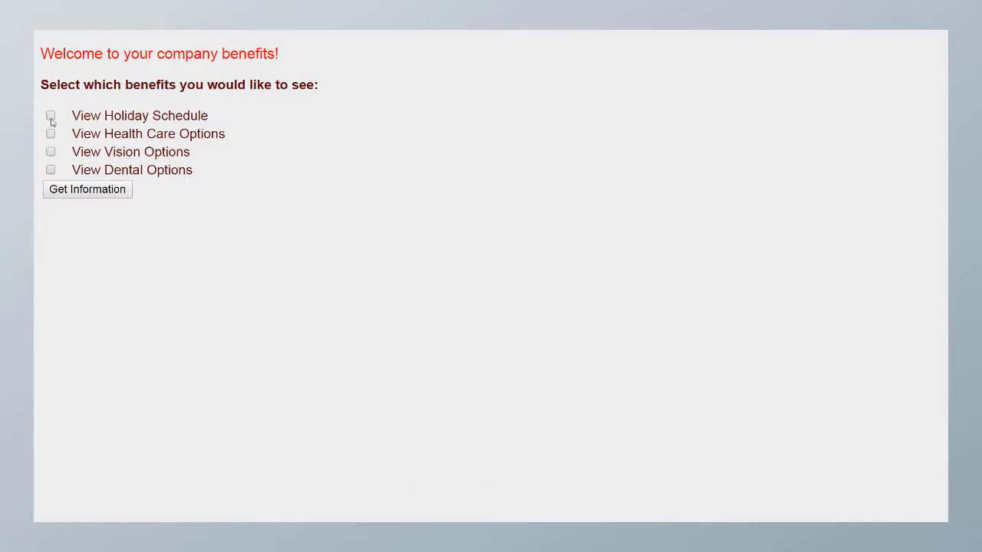
Step: Tick View Holiday Schedule and request the benefit information
click(51, 115)
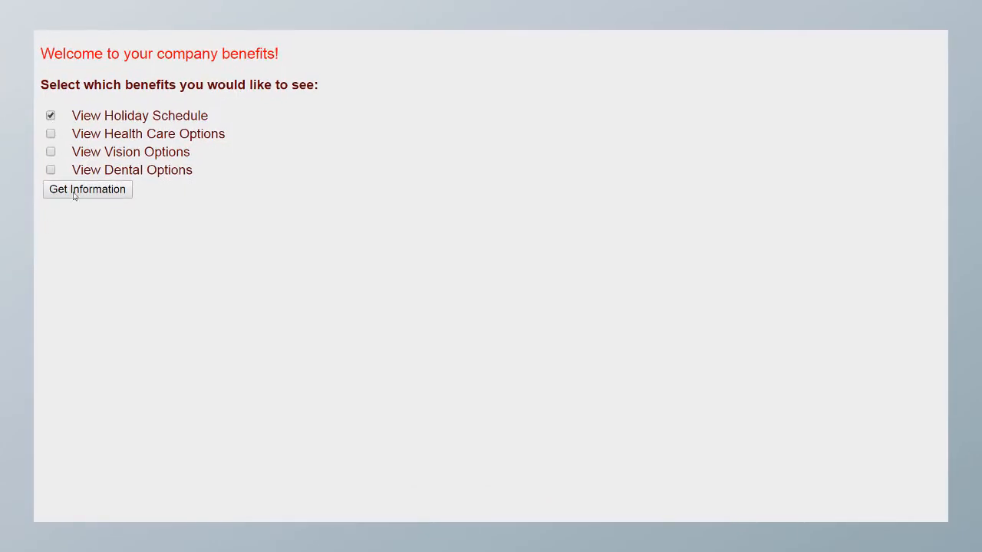
click(86, 189)
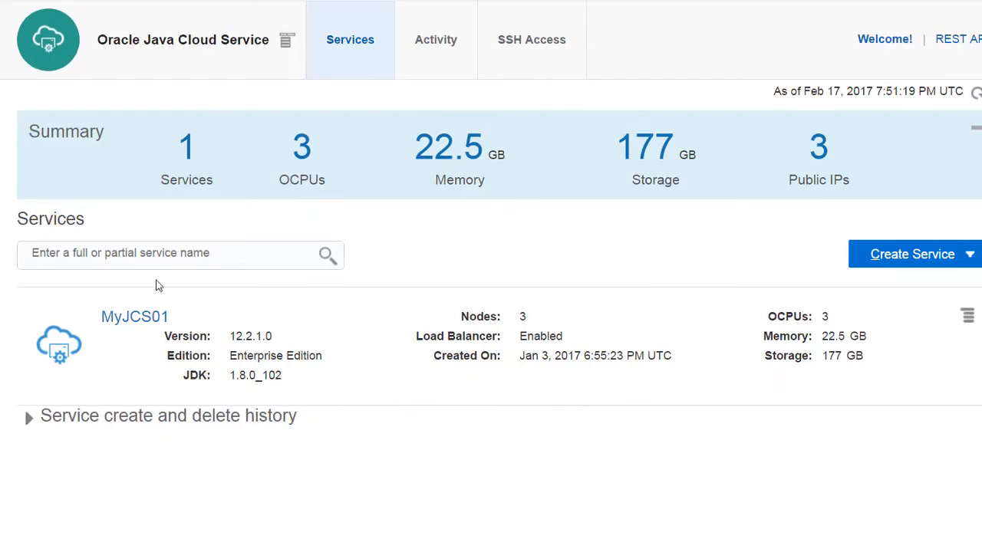
Step: Open MyJCS01's overview and launch its WebLogic Server Administration Console
click(134, 316)
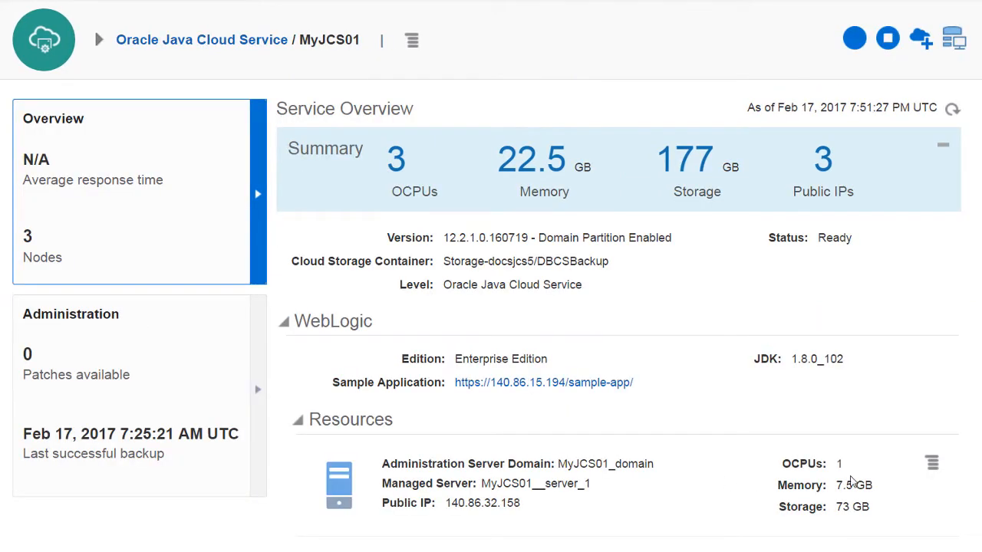
scroll(down, 3)
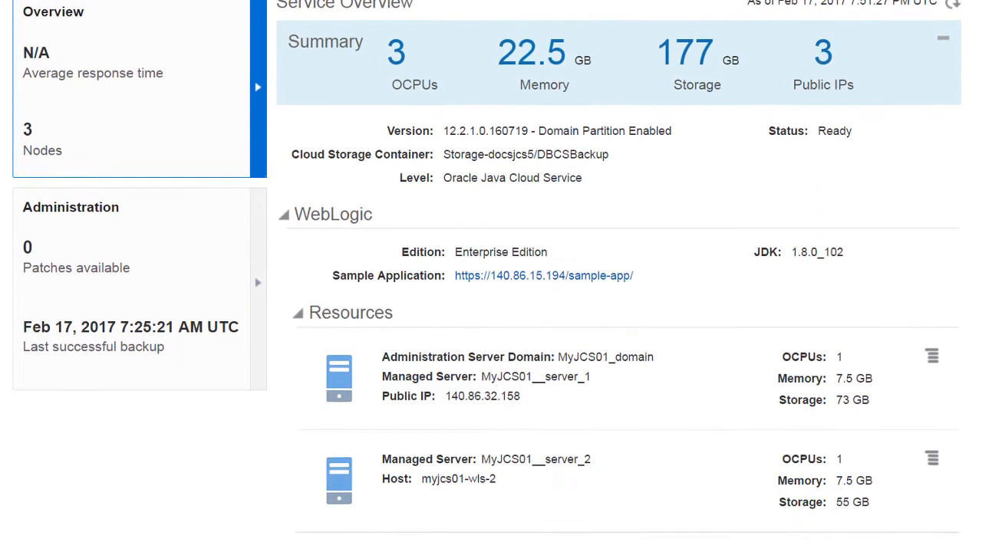
scroll(down, 3)
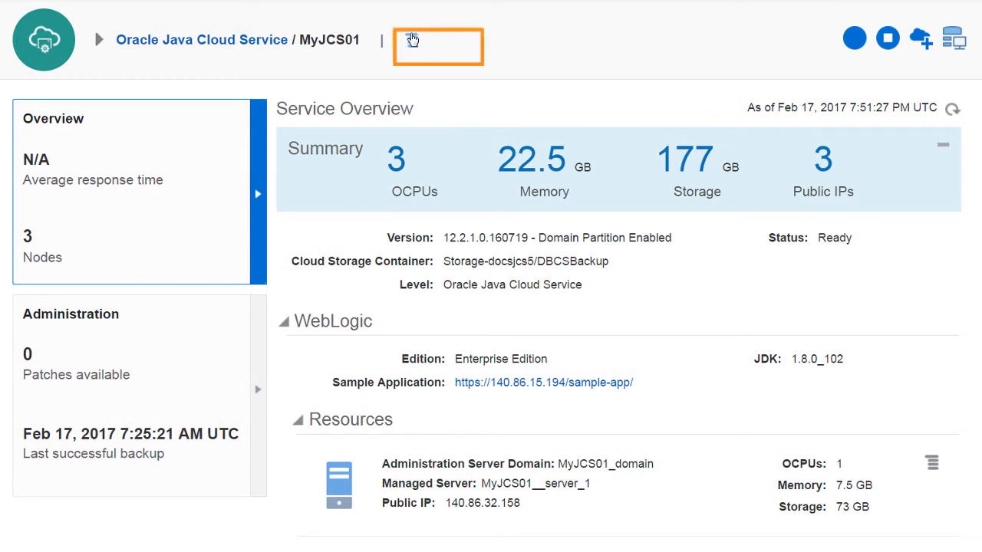
click(412, 40)
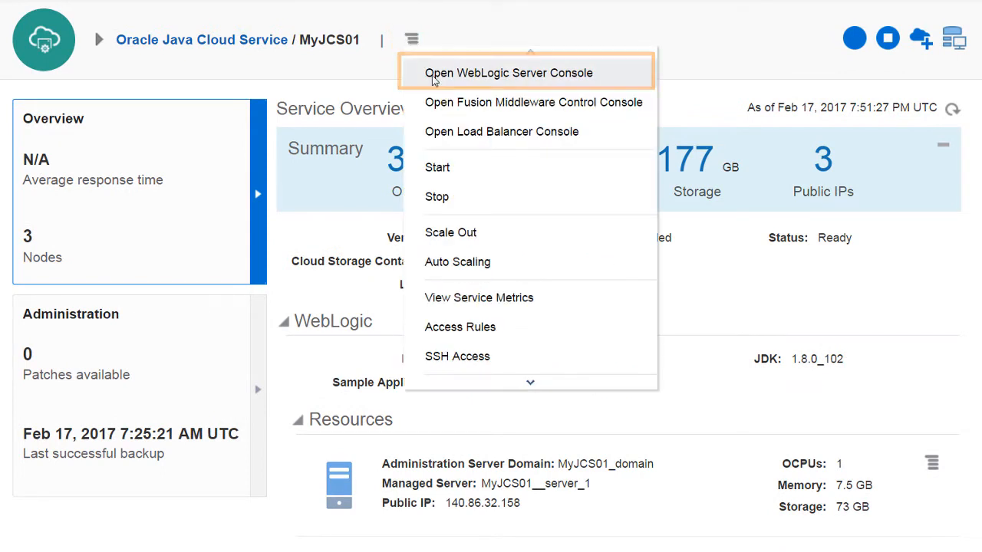
click(508, 72)
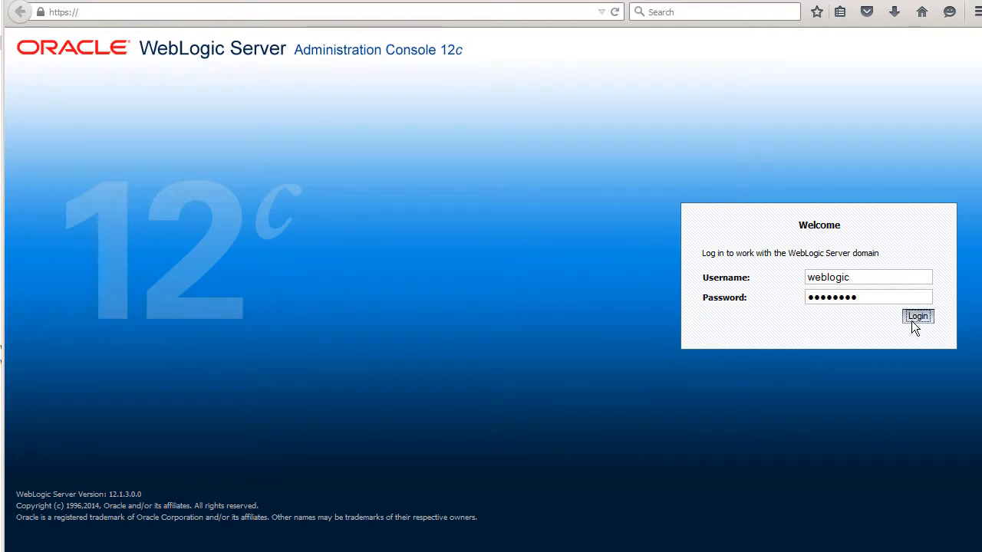
Step: Log in to the WebLogic Server Administration Console
click(917, 316)
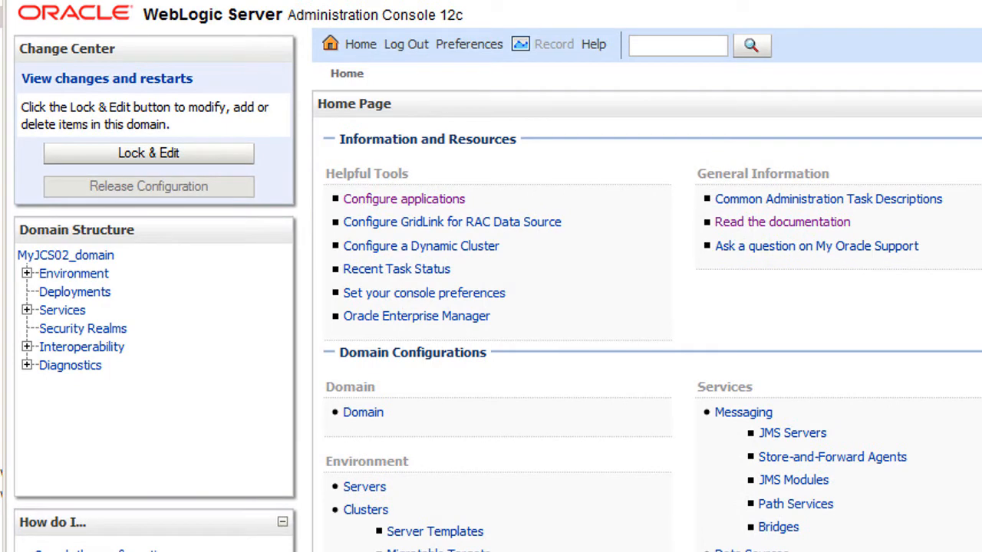
mouse_move(177, 195)
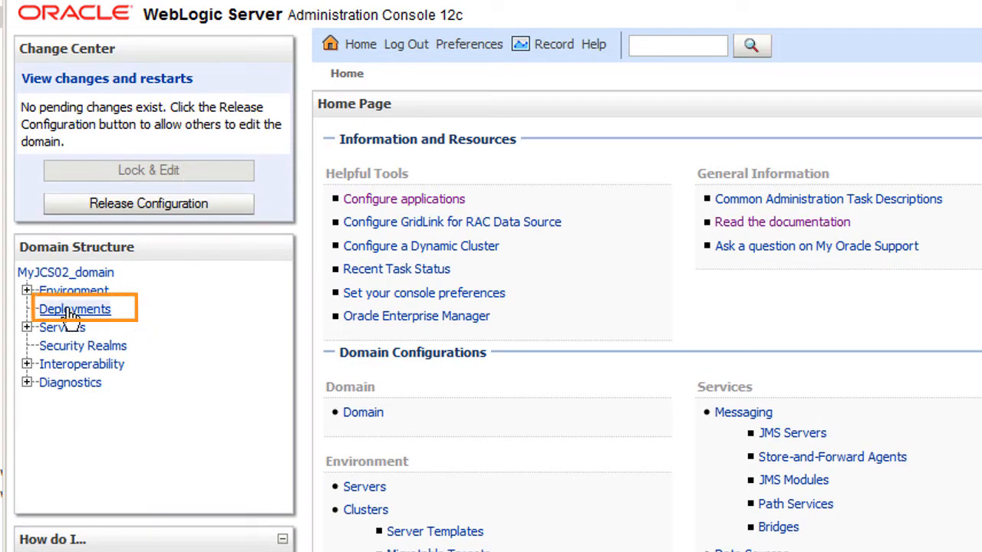
Step: Open Deployments and start the Install Application Assistant
click(74, 308)
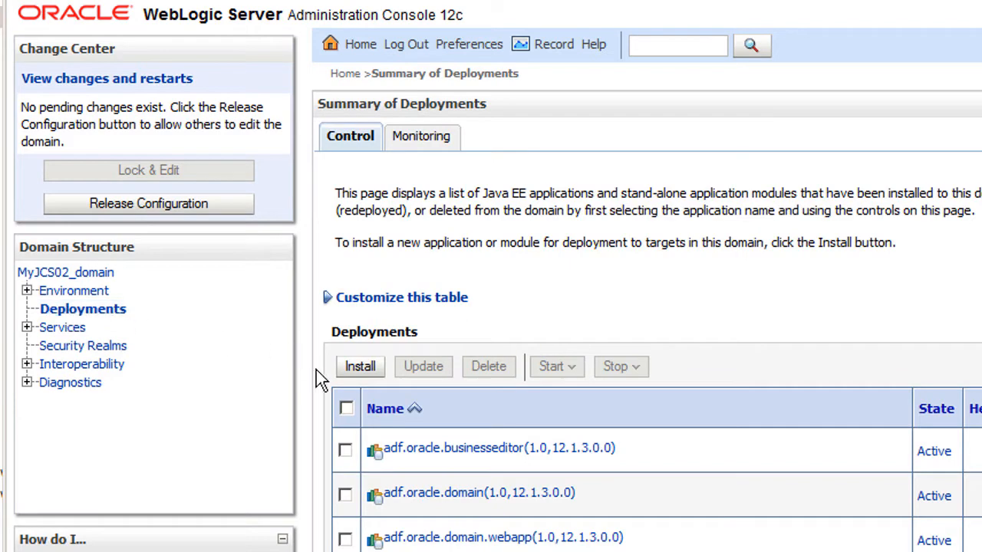
click(360, 366)
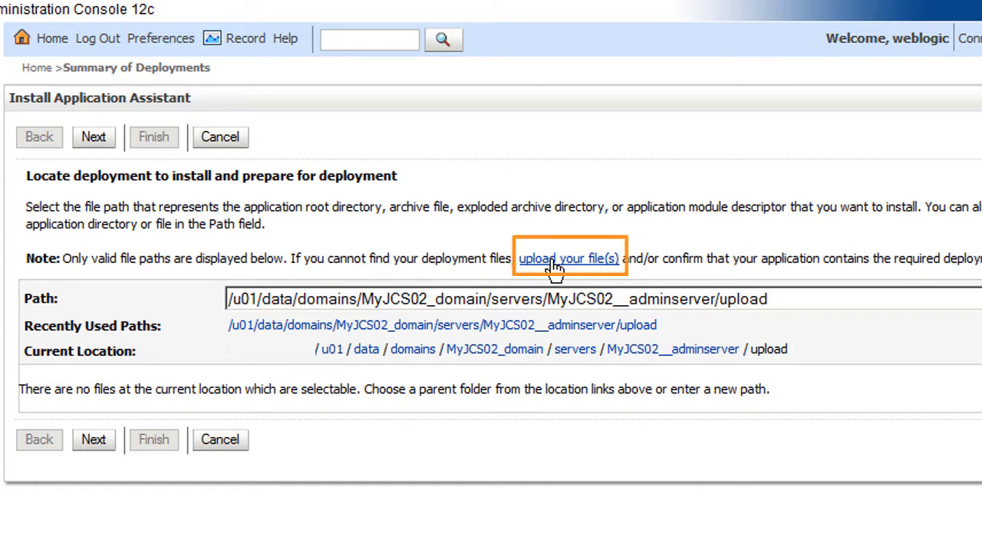
Step: Upload benefits.war as the deployment archive and continue to targets
click(568, 258)
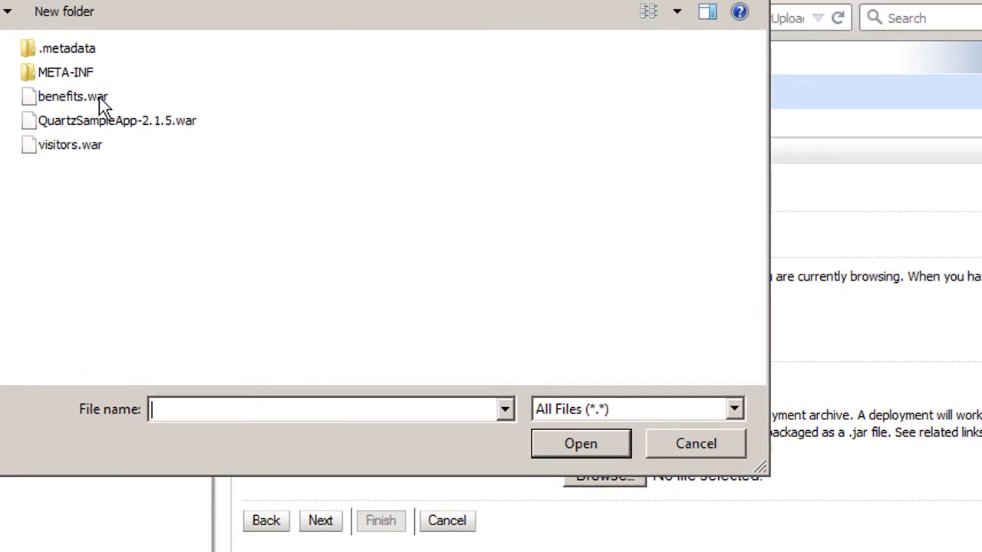
click(73, 96)
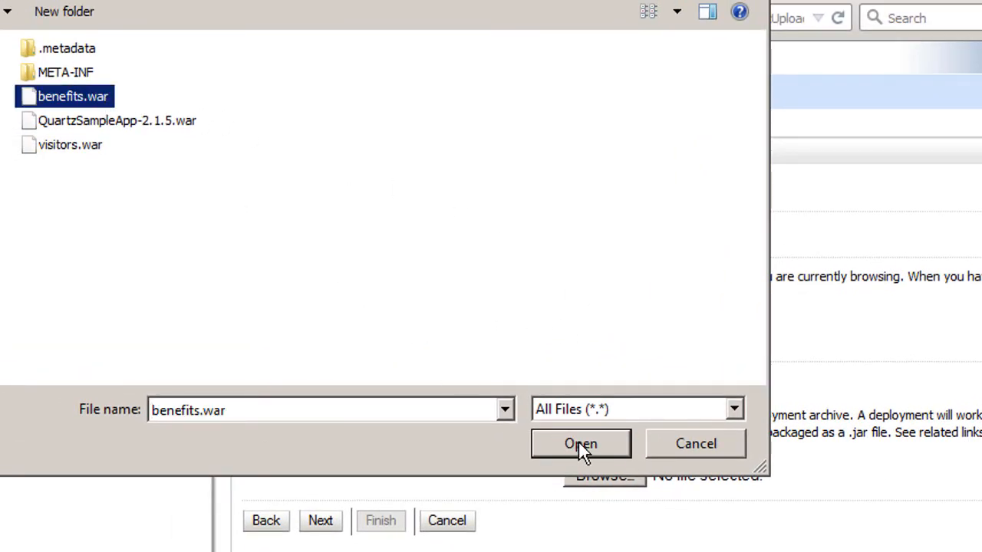
click(580, 443)
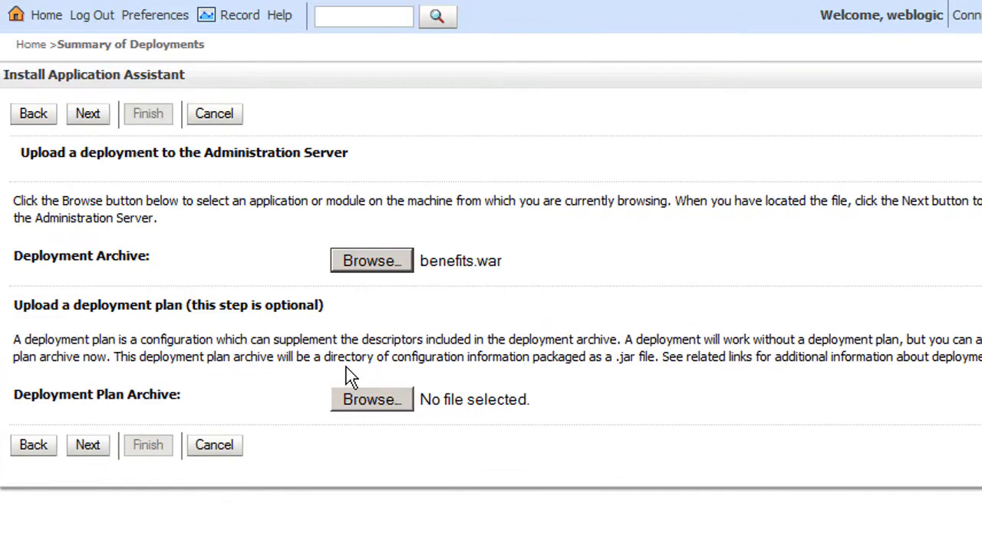
click(87, 112)
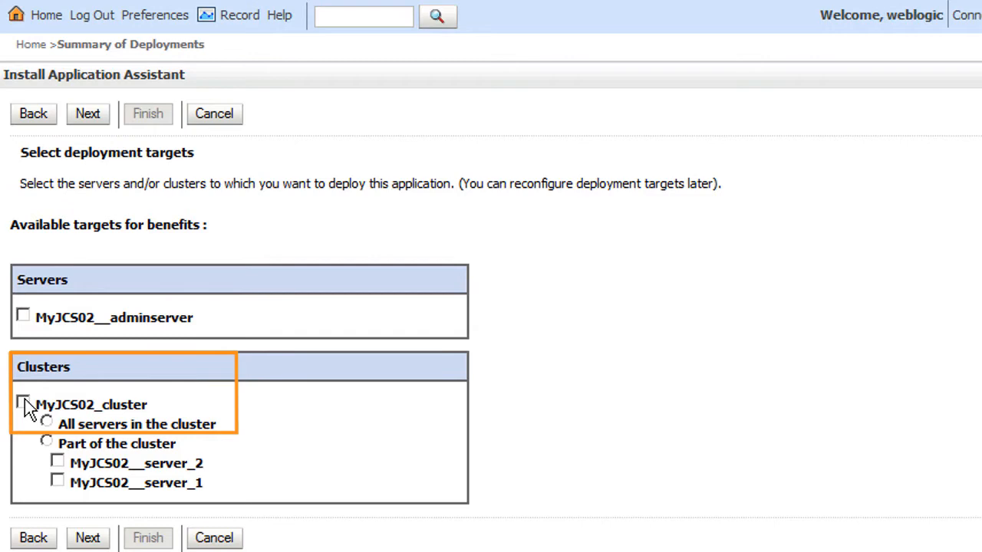
Step: Target benefits to all servers in MyJCS02_cluster and finish with default settings
click(23, 404)
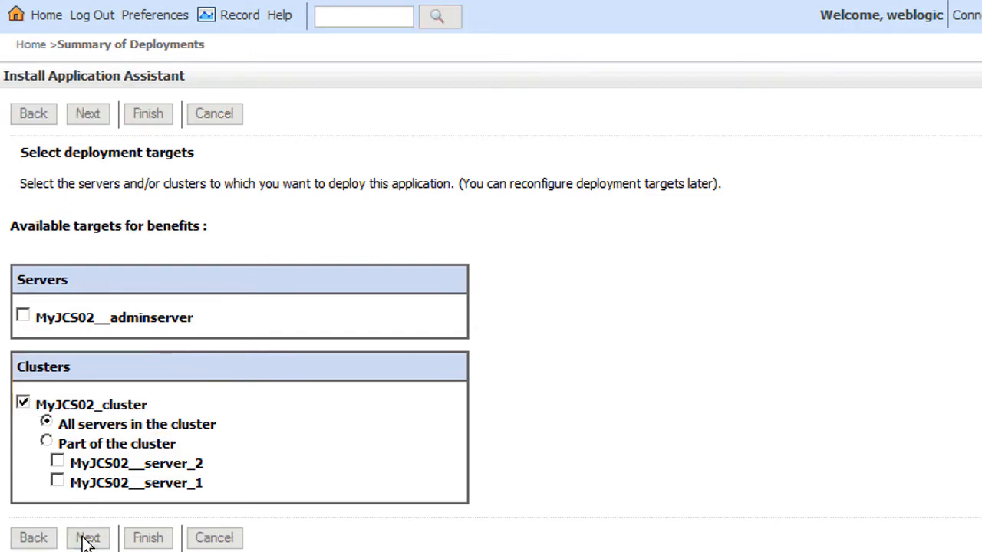
click(88, 113)
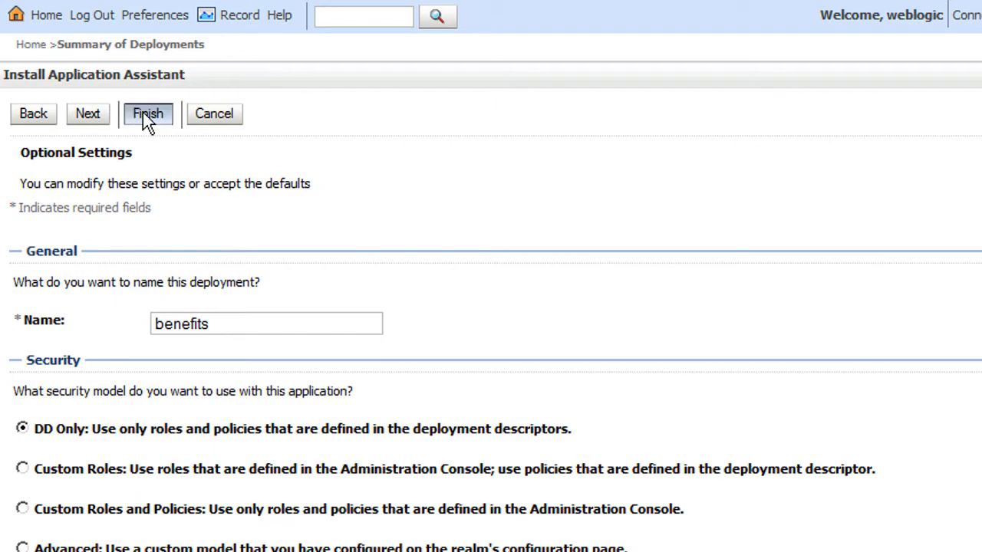
click(148, 113)
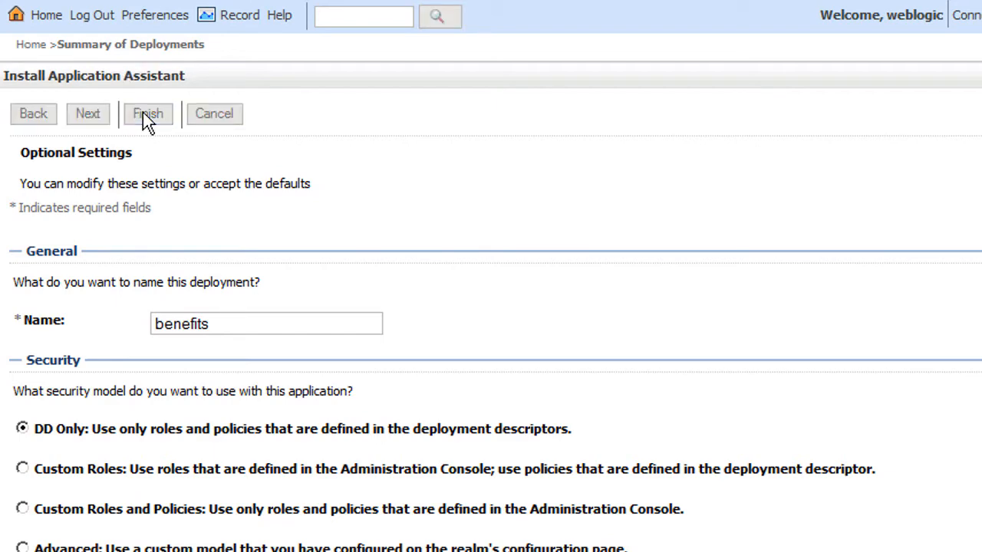
click(147, 113)
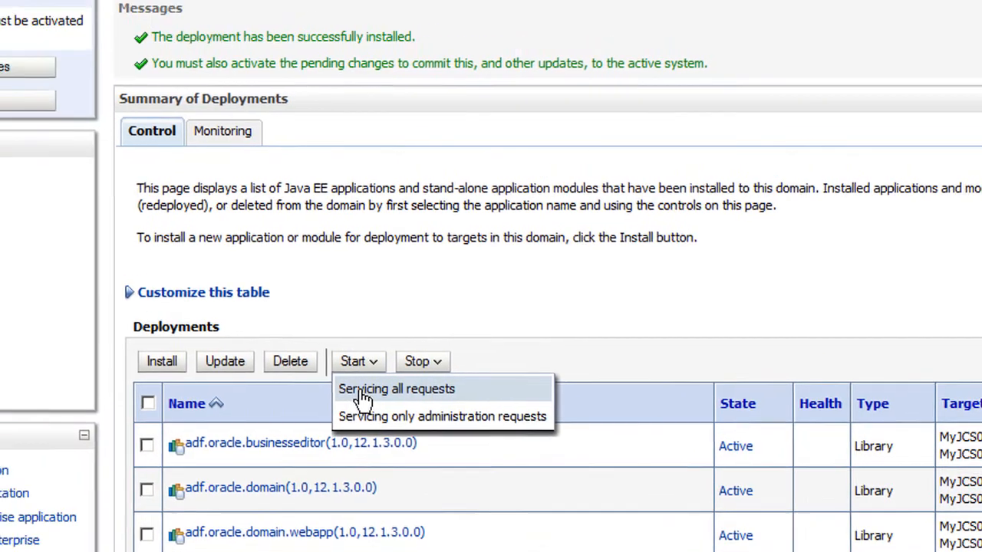
Step: Start benefits servicing all requests and activate the pending changes
click(397, 389)
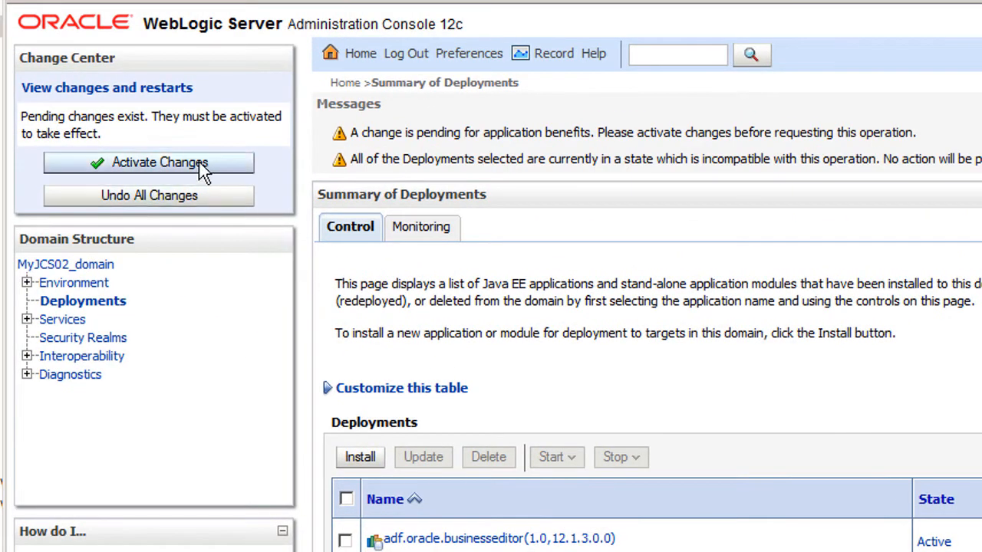
click(149, 161)
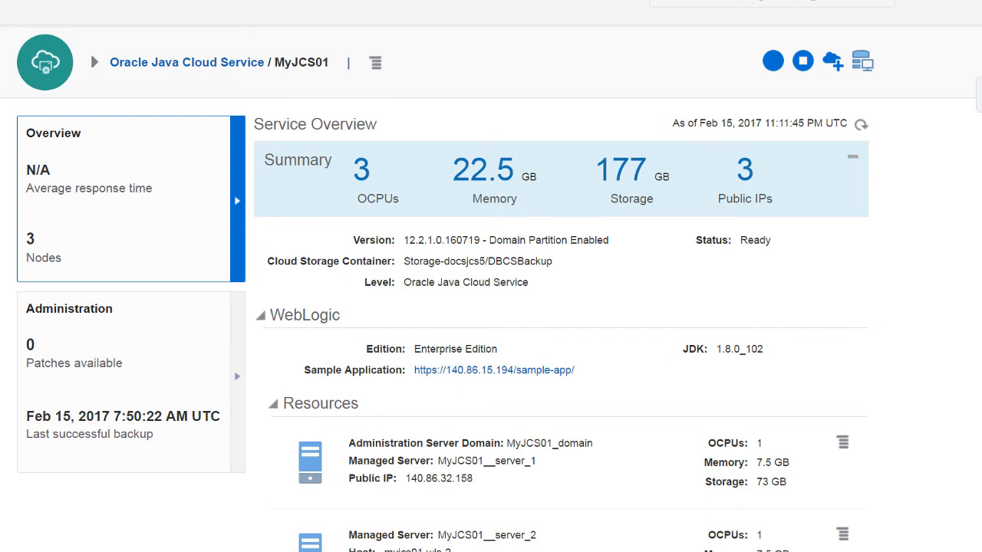
Step: Expand MyJCS01's load balancer resources to show public IP 140.86.15.194
scroll(down, 3)
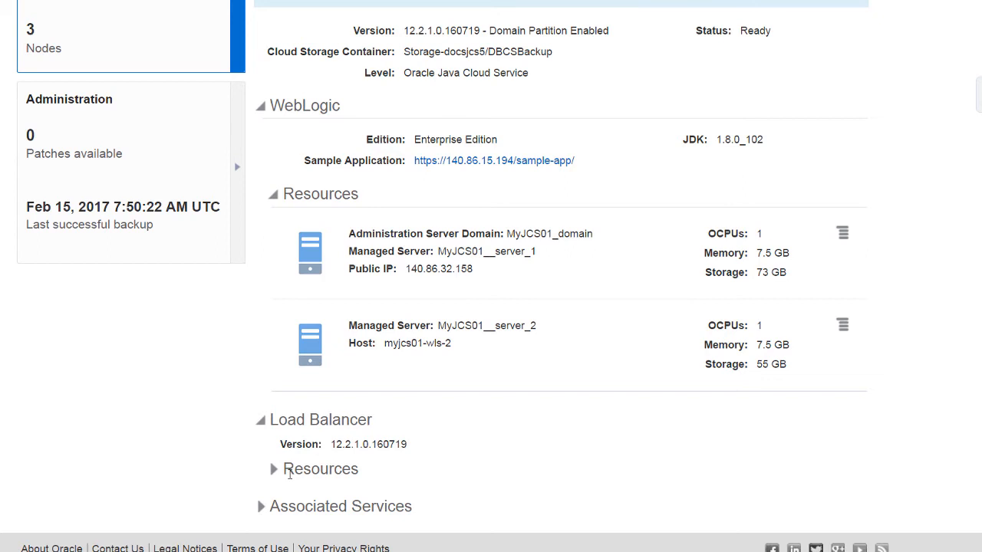
click(274, 468)
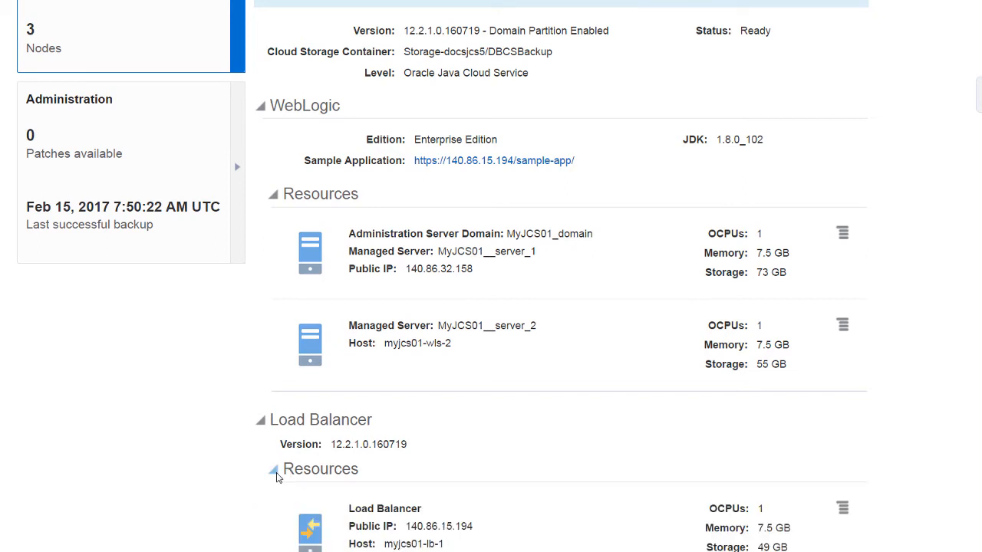
mouse_move(398, 480)
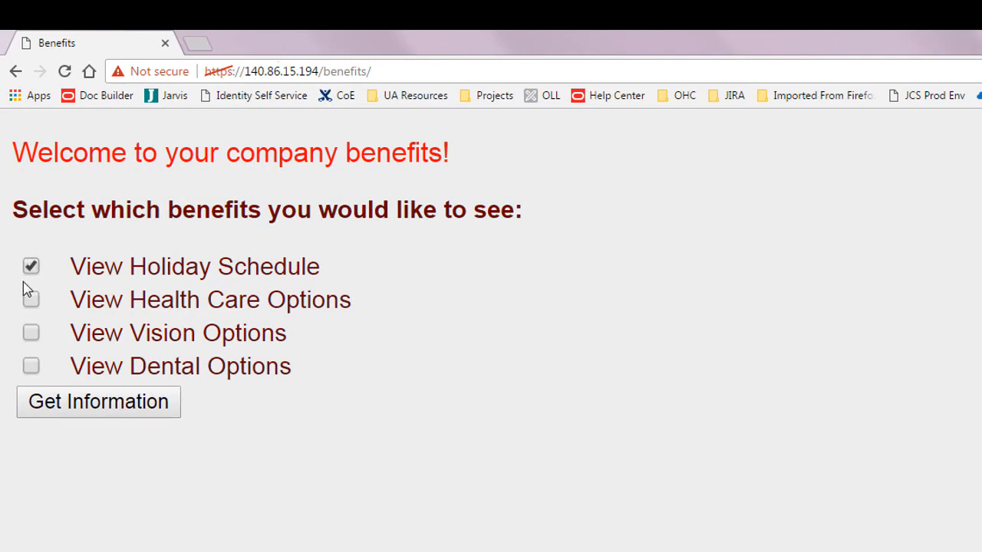
Step: Add health care options and request the 2013 Holiday Schedule information
click(31, 333)
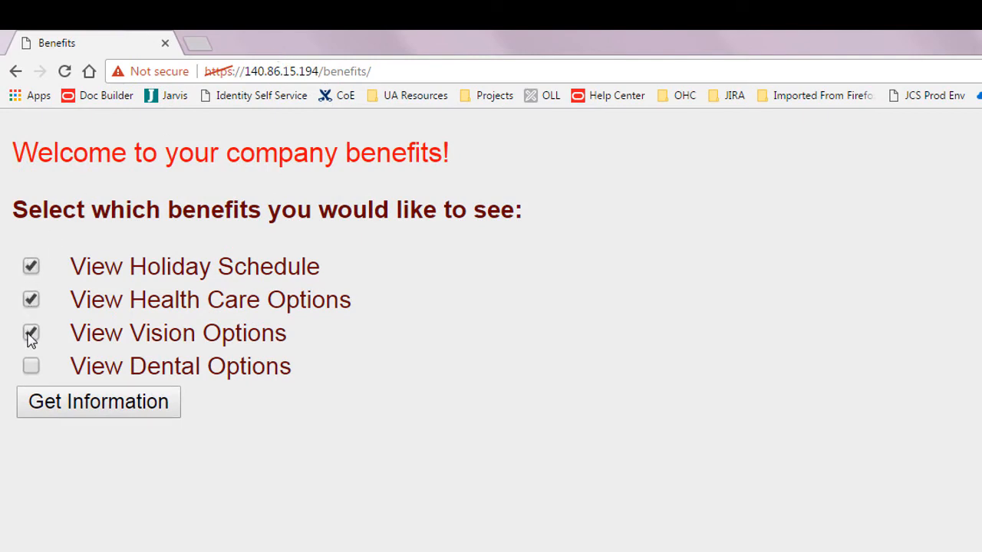
click(98, 401)
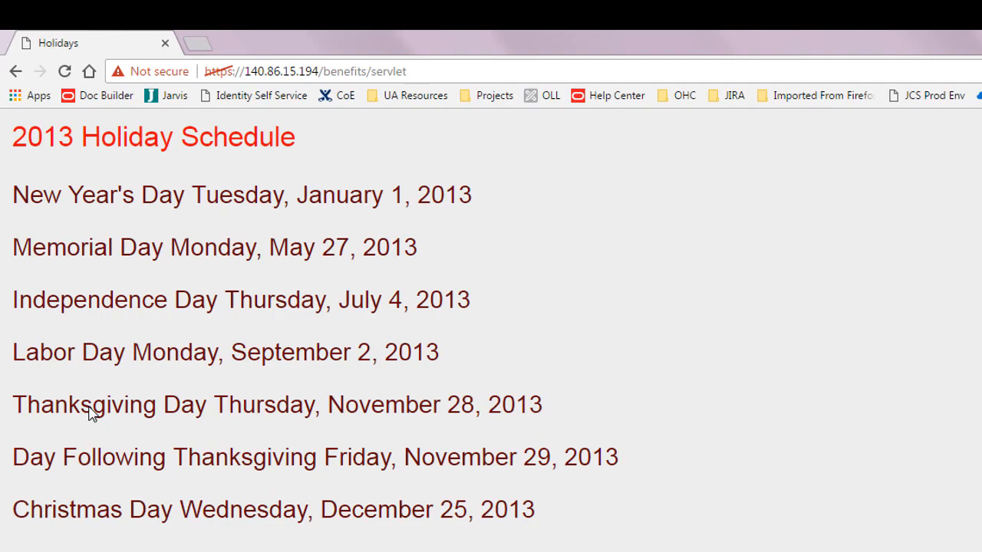